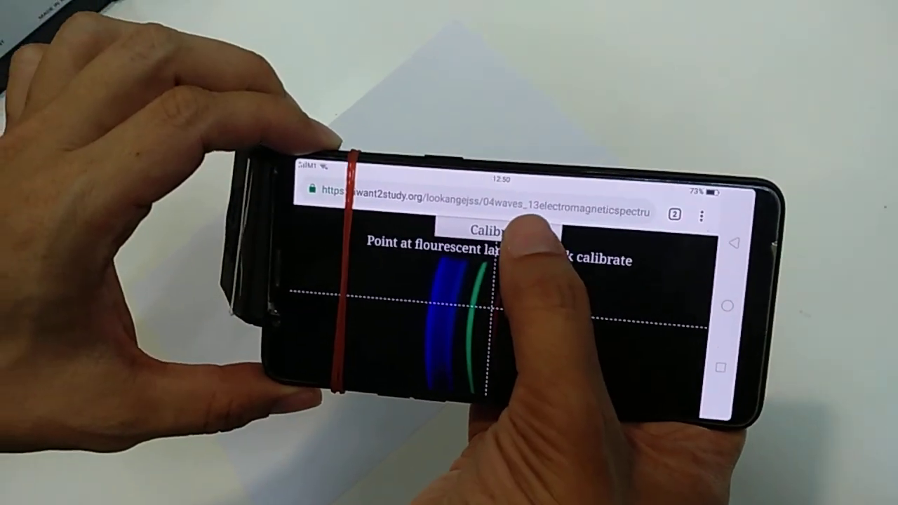
Calibrate the wavelength scale on the fluorescent lamp, then begin gas-lamp identification.
left_click(498, 231)
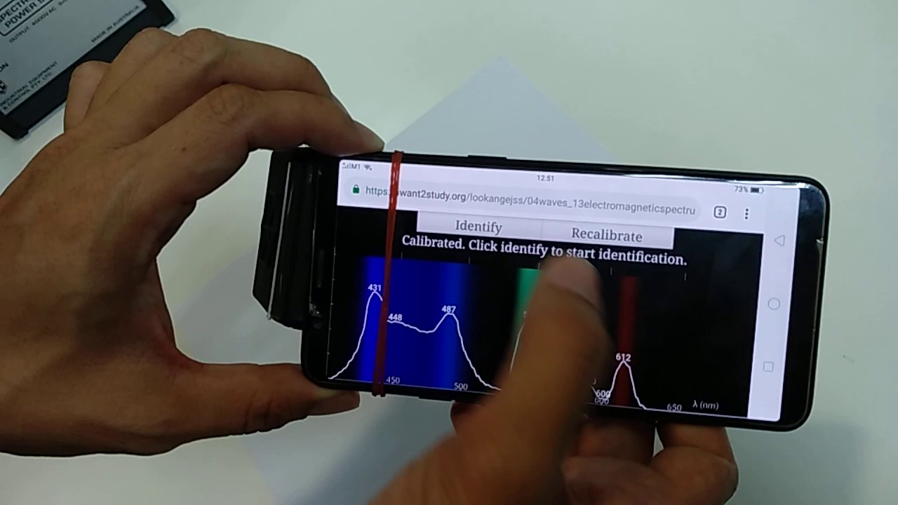
left_click(477, 227)
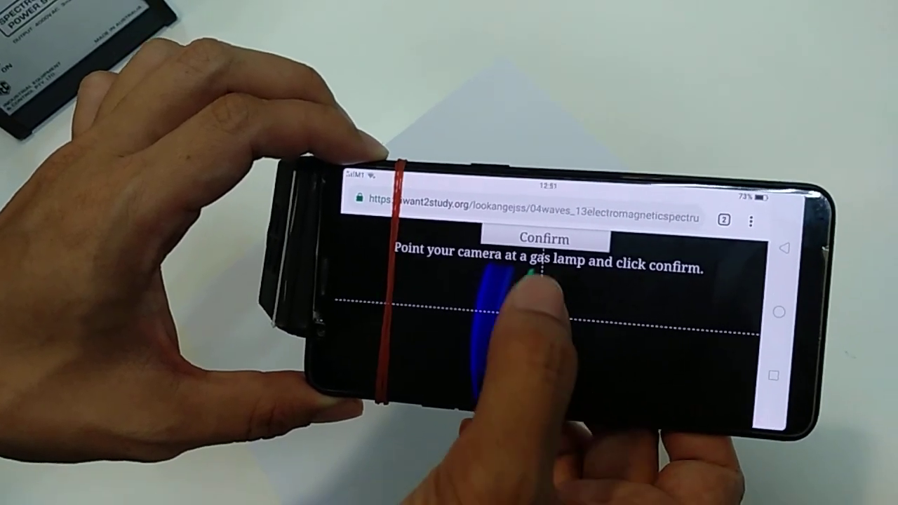
Confirm the aimed fluorescent lamp so its spectrum is identified with labelled emission peaks.
left_click(540, 239)
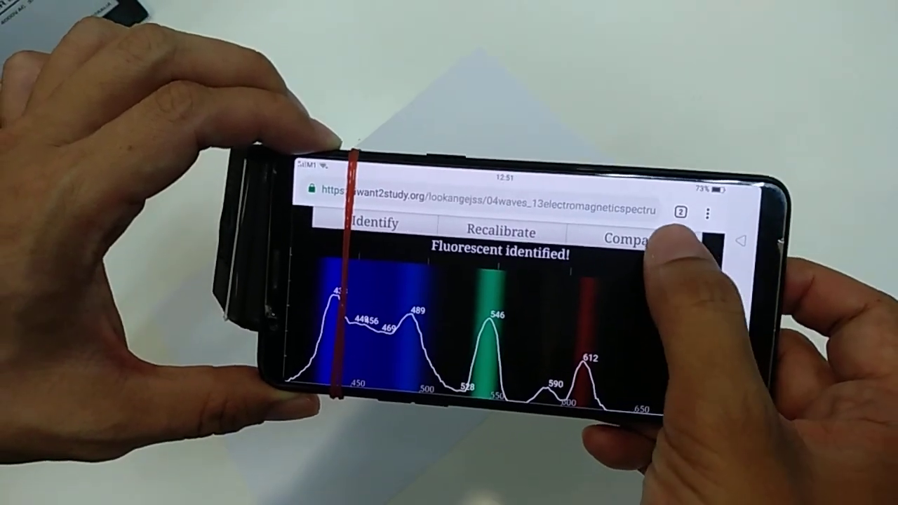
left_click(632, 239)
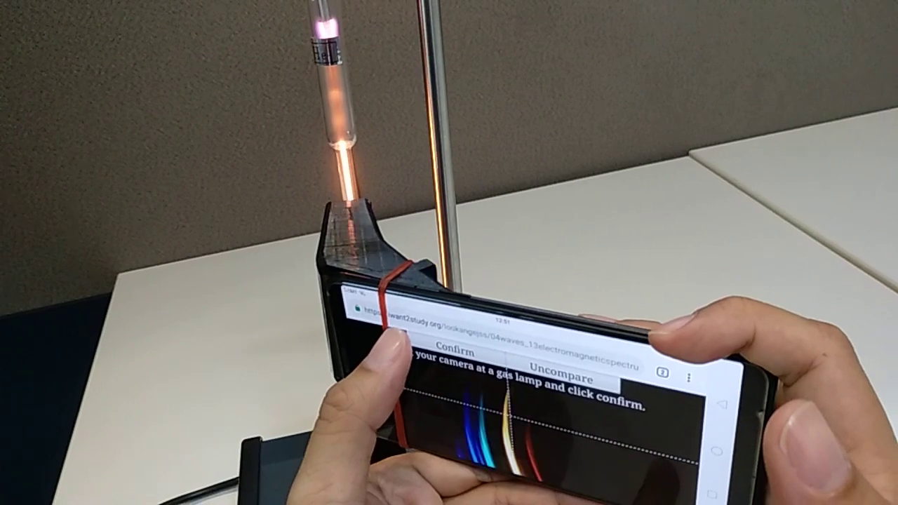
Confirm the aimed helium discharge tube so its spectrum is identified with labelled peaks.
left_click(449, 353)
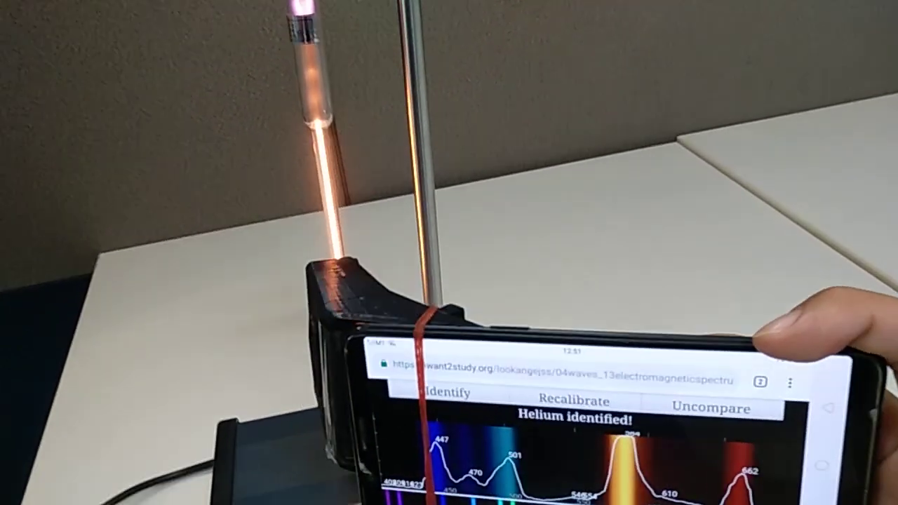